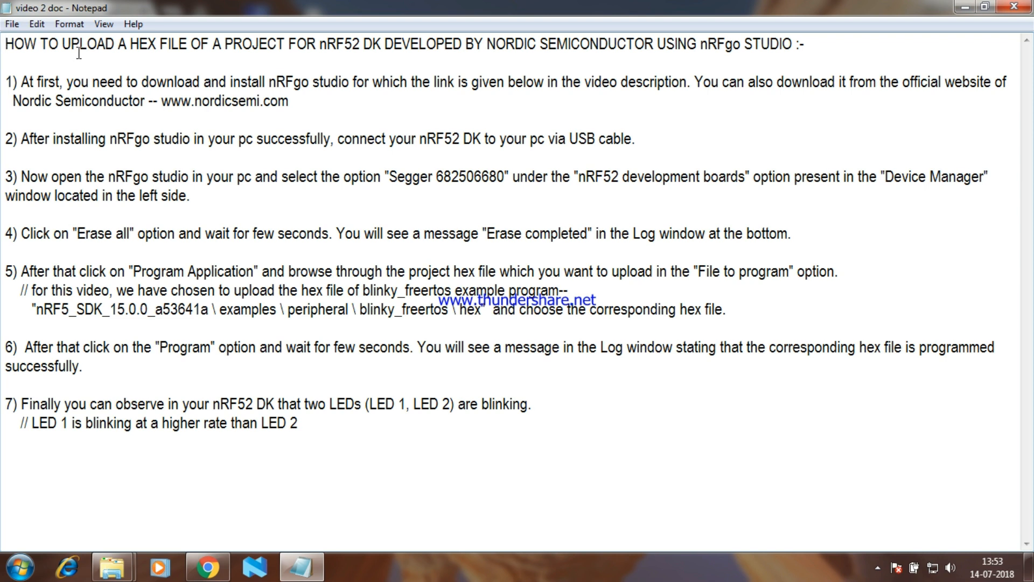
mouse_move(356, 54)
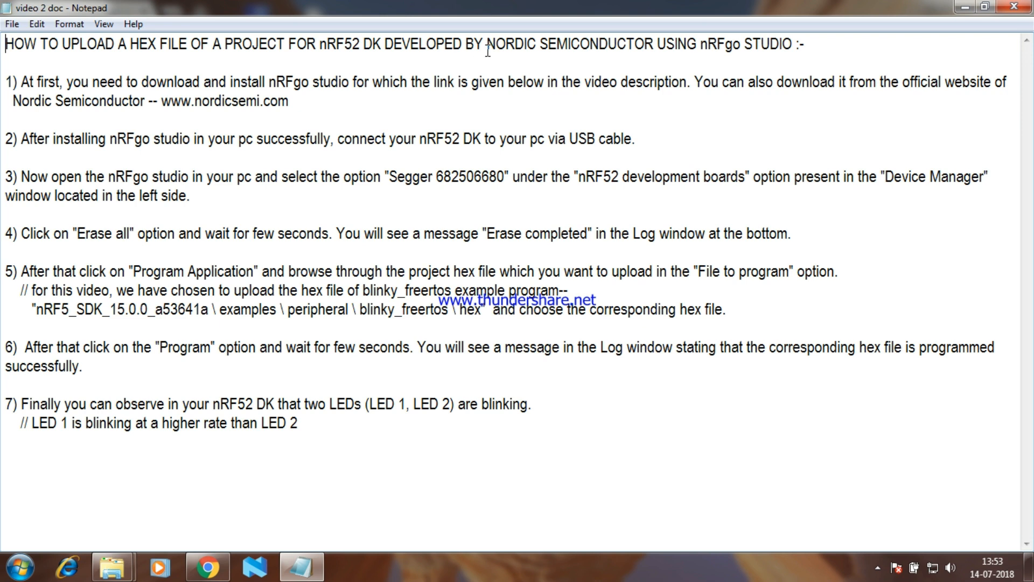
mouse_move(792, 44)
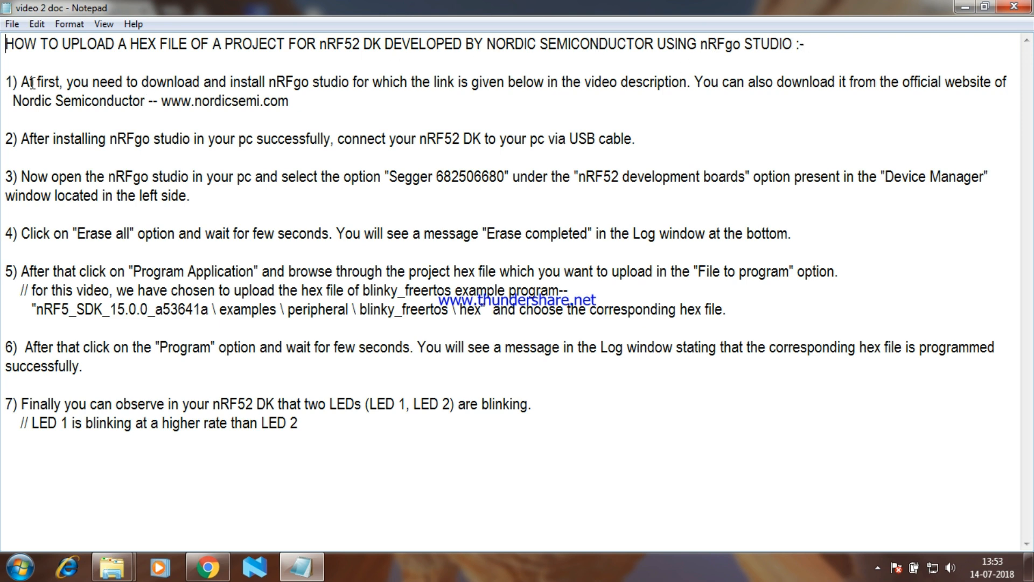
mouse_move(373, 93)
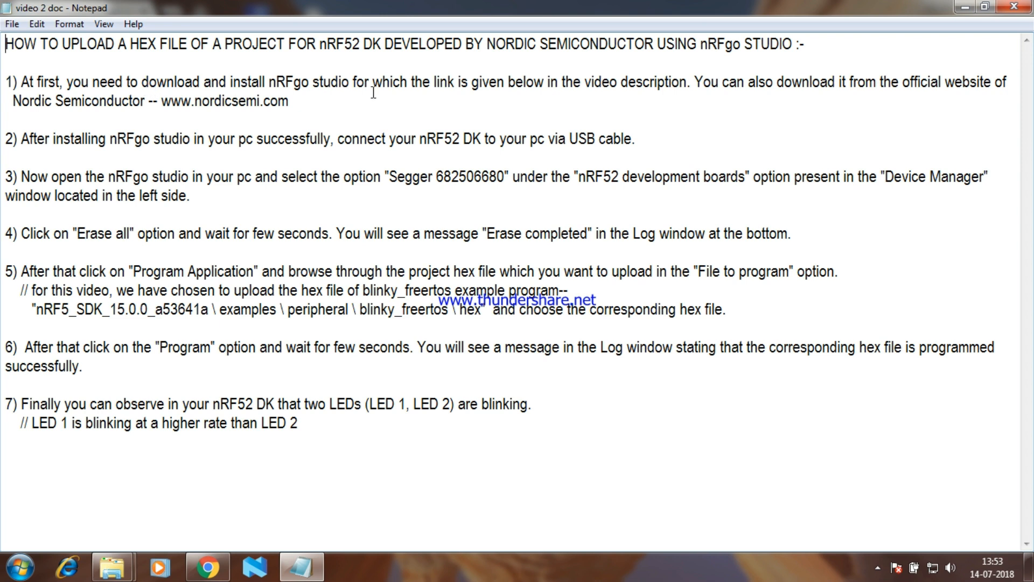
mouse_move(631, 90)
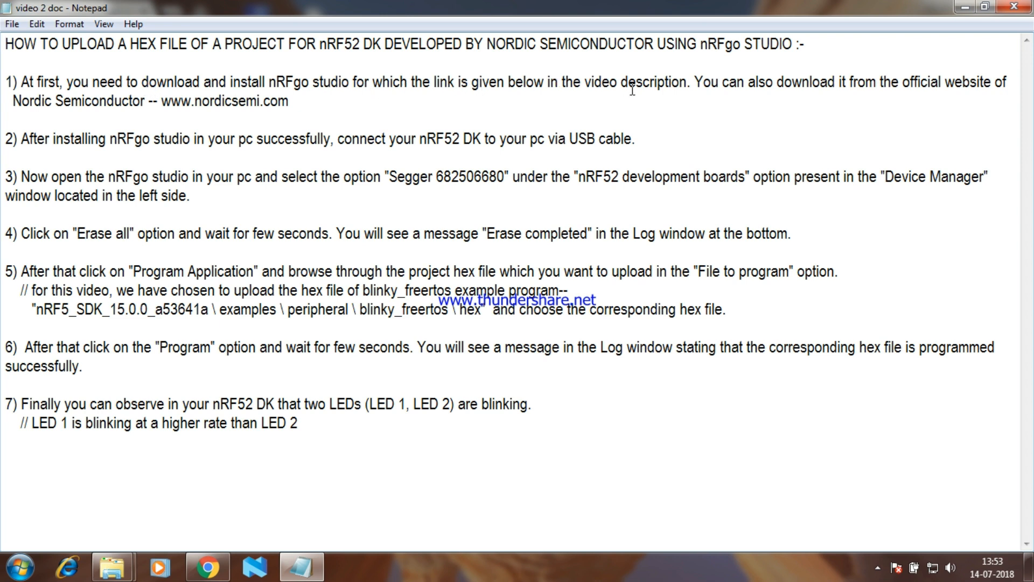
mouse_move(981, 99)
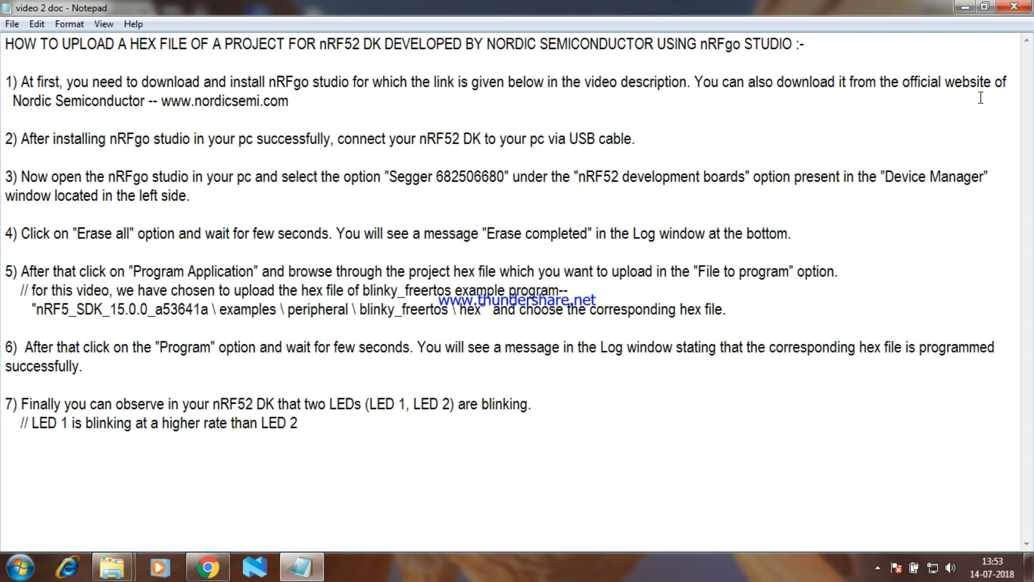
mouse_move(161, 97)
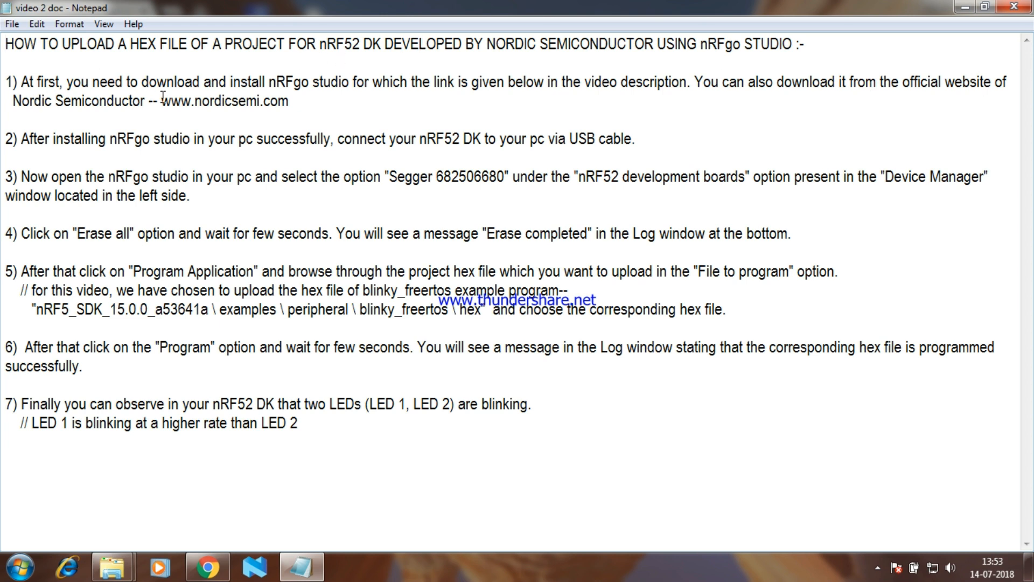
mouse_move(204, 384)
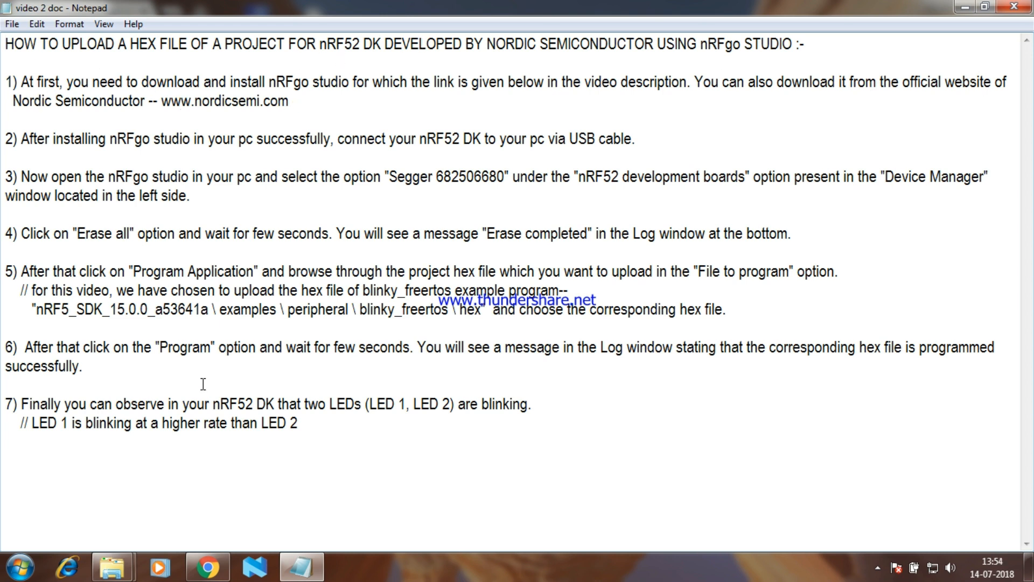
Start downloading the nRFgo Studio 1.21.2 installer in Chrome, then cancel the Save As dialog
left_click(207, 566)
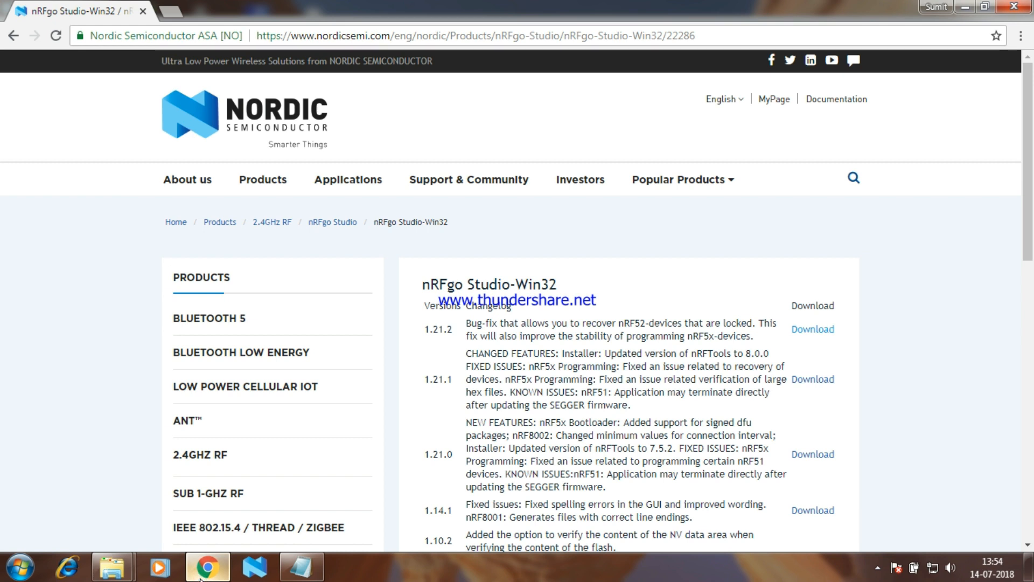
mouse_move(491, 321)
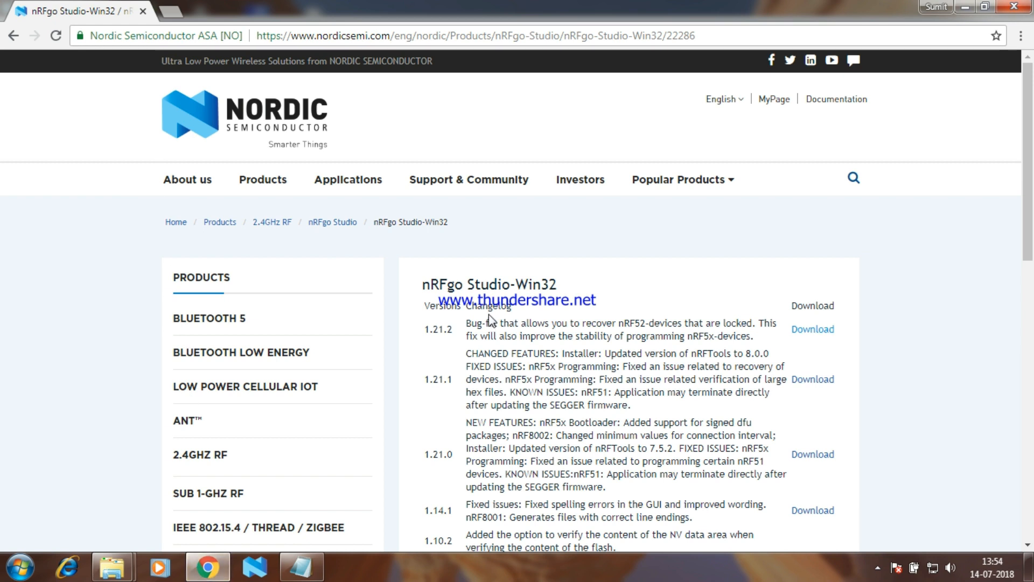
mouse_move(804, 345)
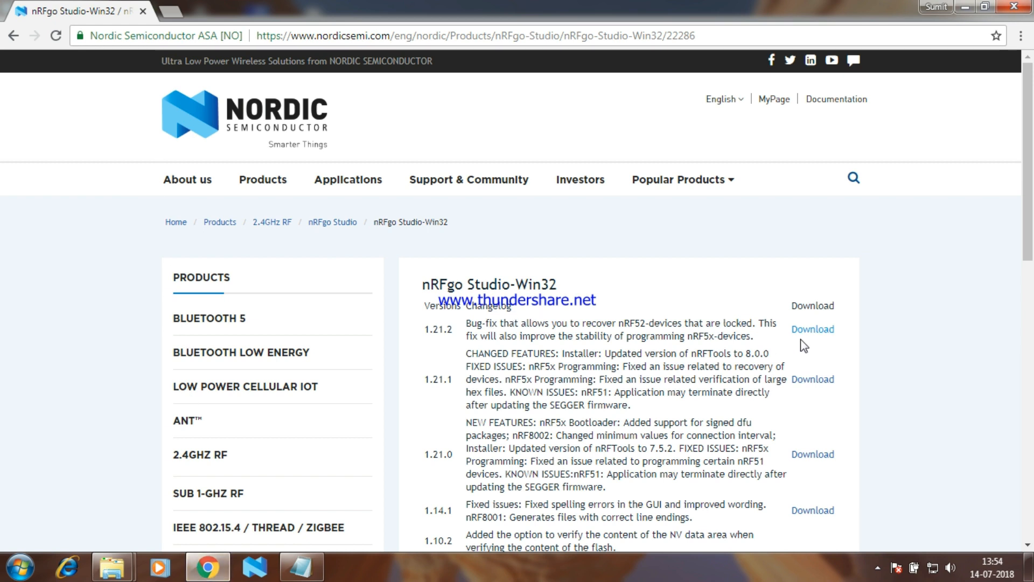
mouse_move(813, 329)
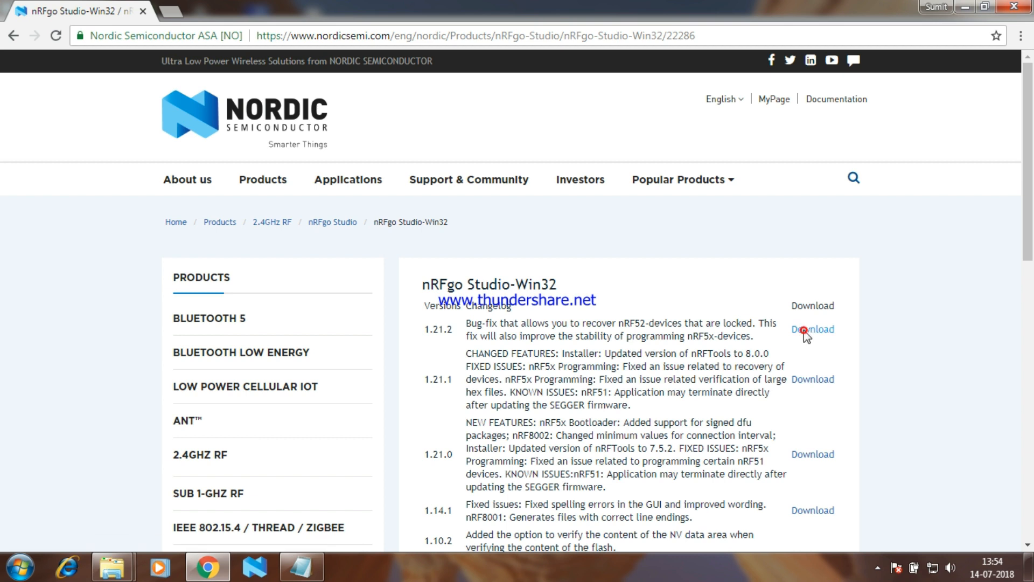
left_click(813, 329)
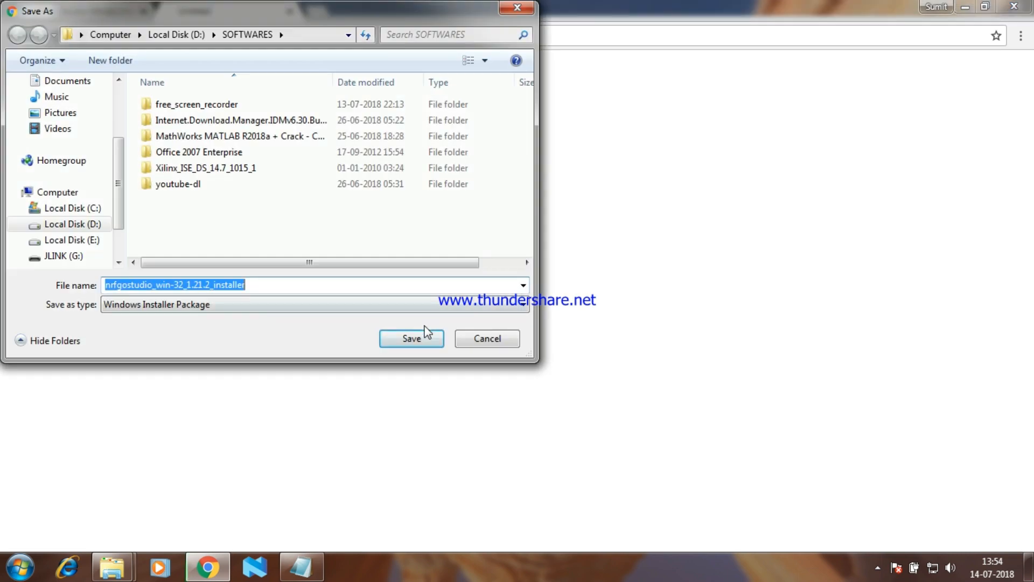
mouse_move(412, 338)
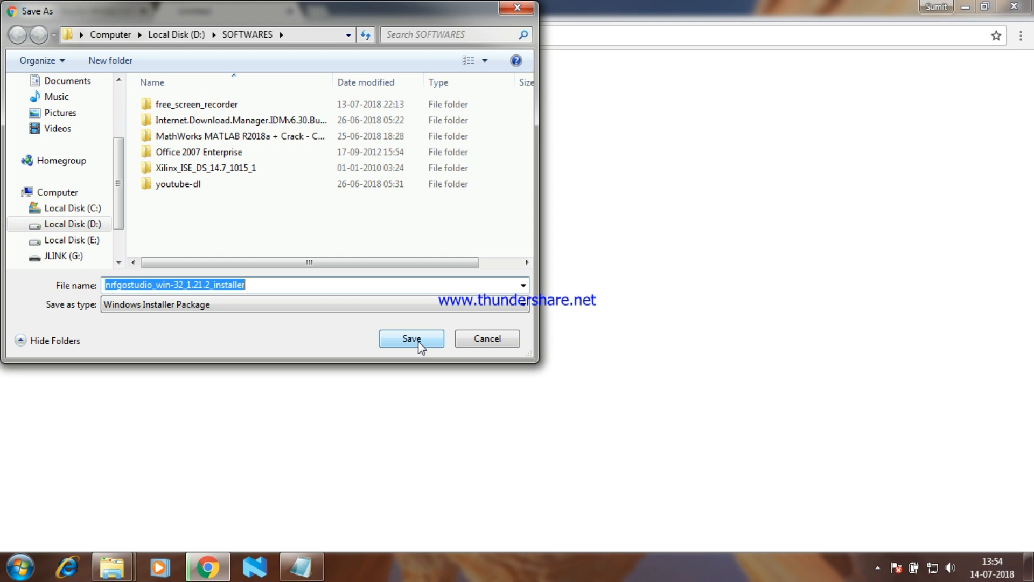
mouse_move(487, 339)
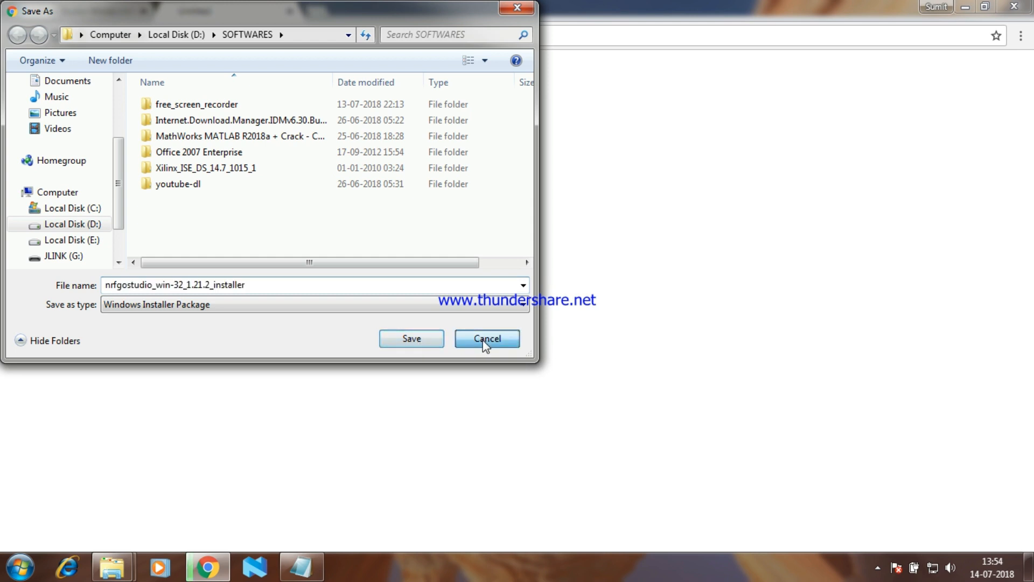
left_click(487, 339)
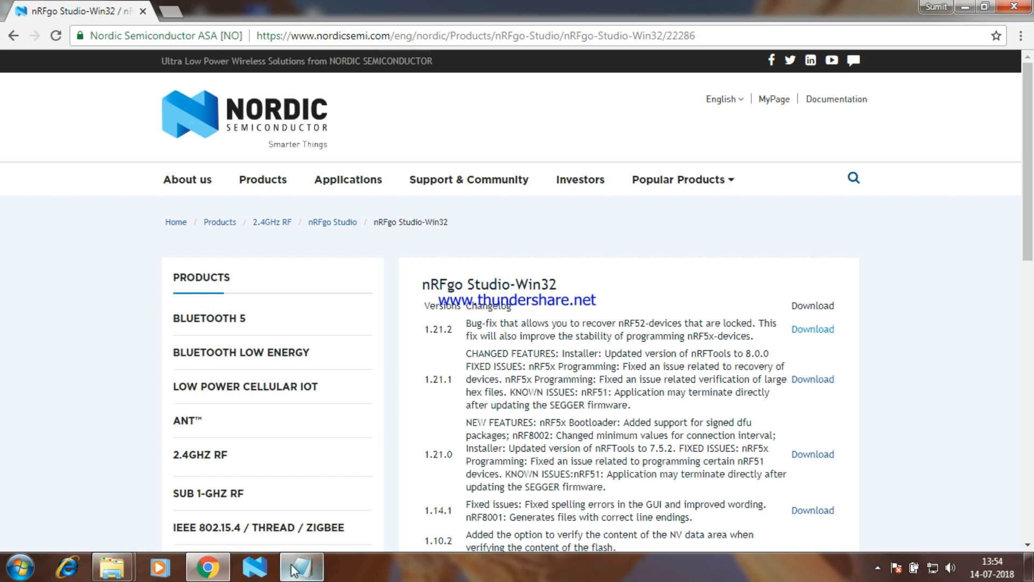
Bring the Notepad hex-upload instructions back to the front
left_click(301, 566)
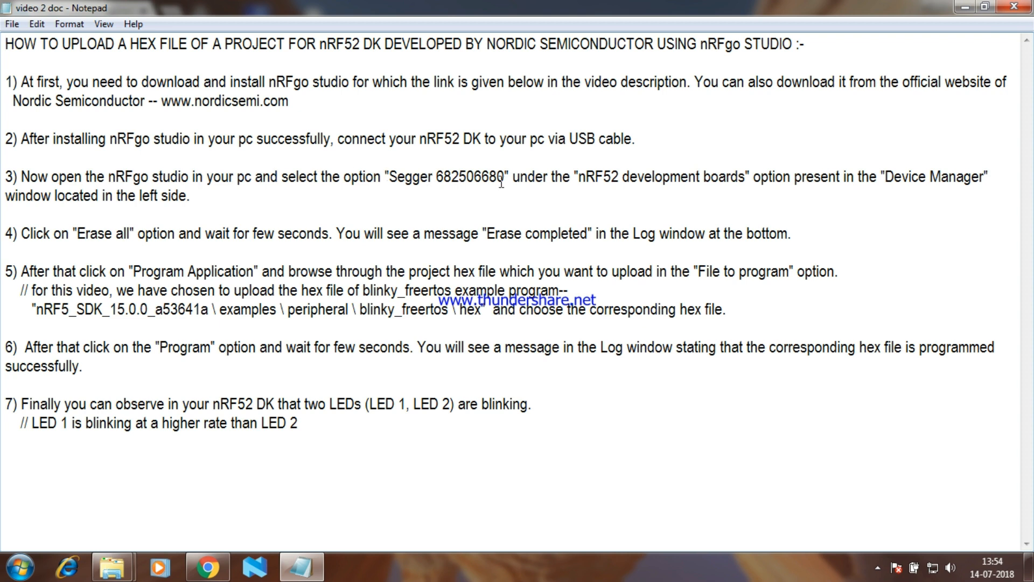
mouse_move(599, 173)
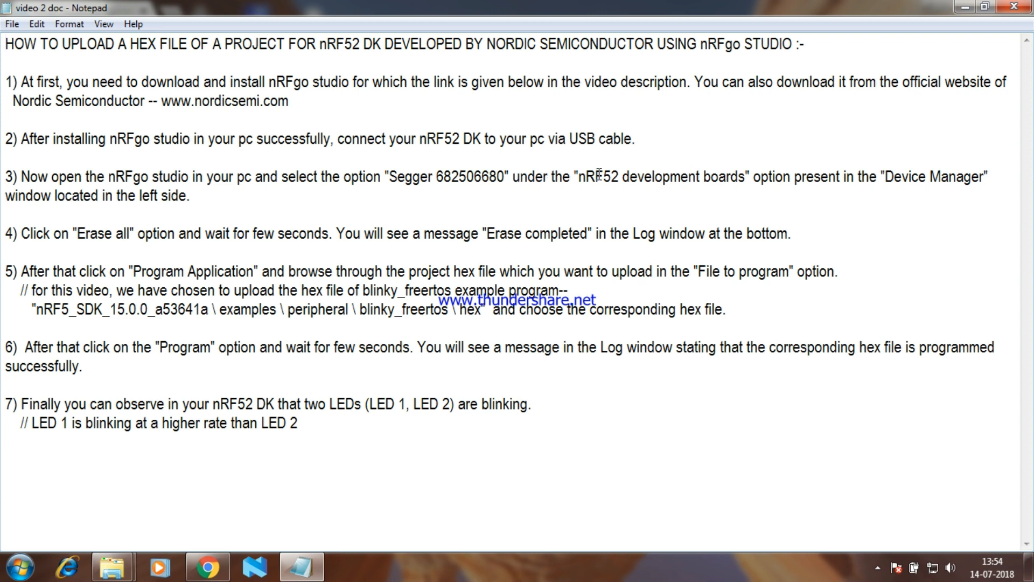
mouse_move(967, 176)
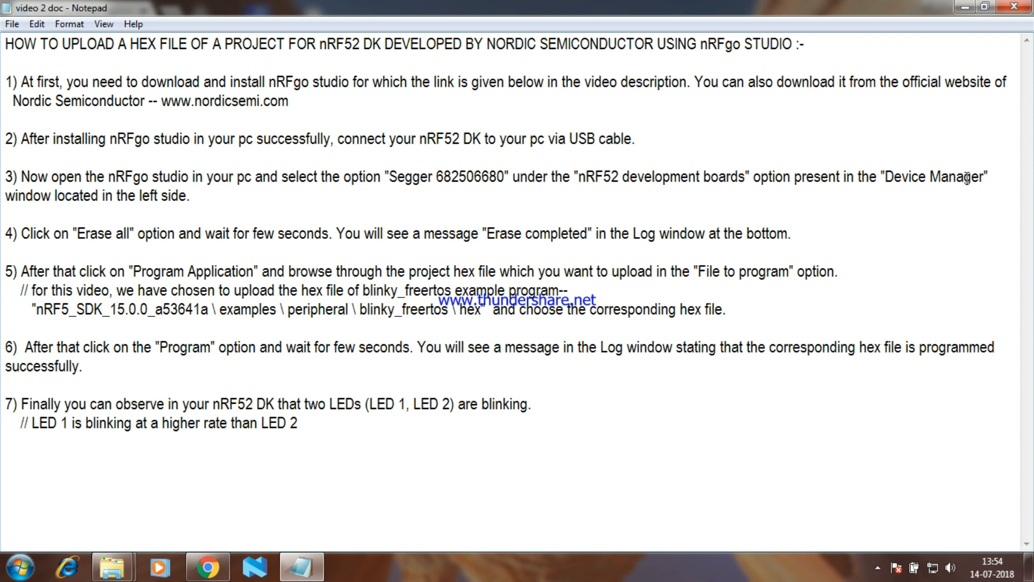
mouse_move(158, 203)
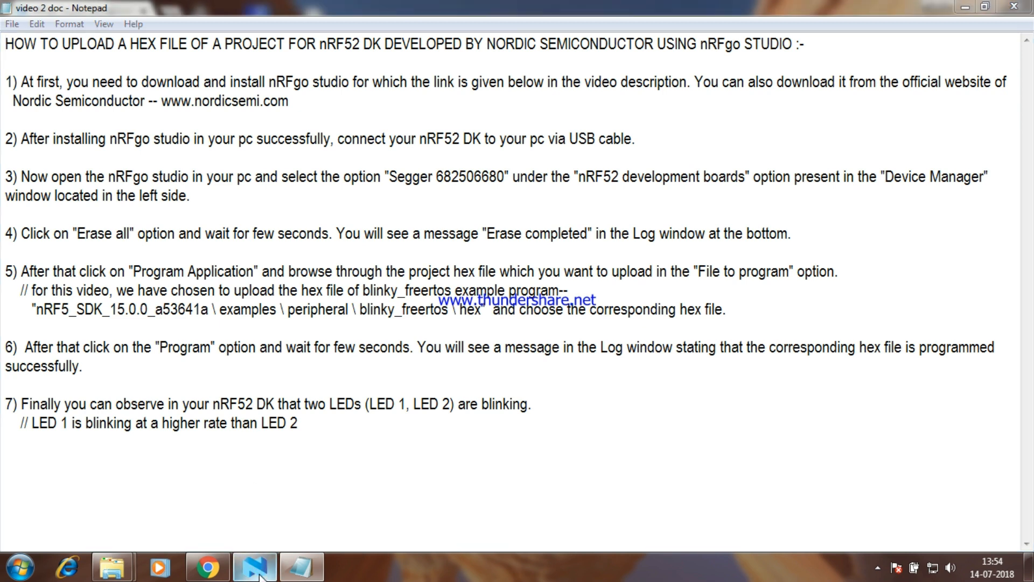
Select the Segger 682506680 board under nRF52 development boards, then return to the notes
left_click(255, 566)
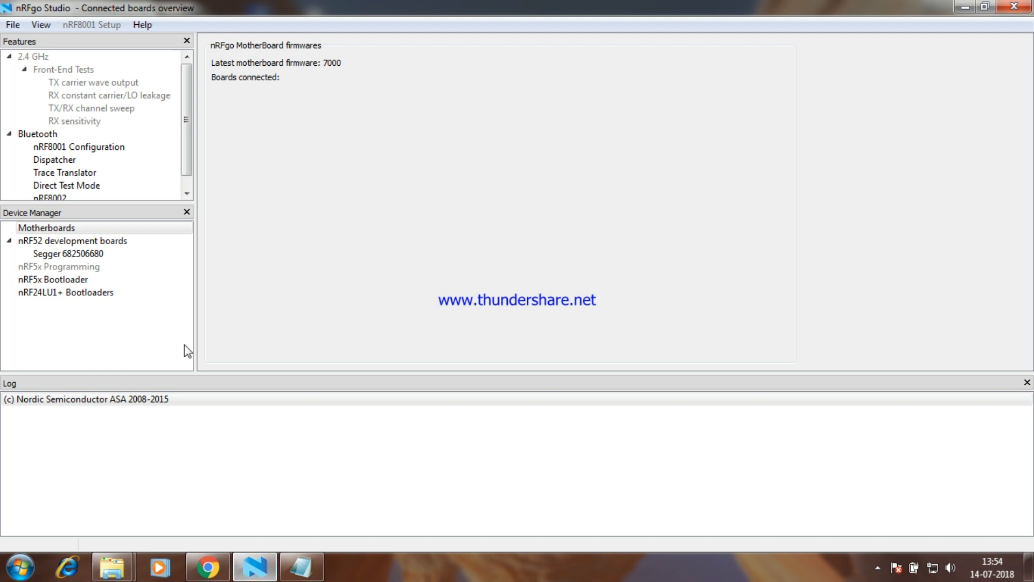
mouse_move(34, 215)
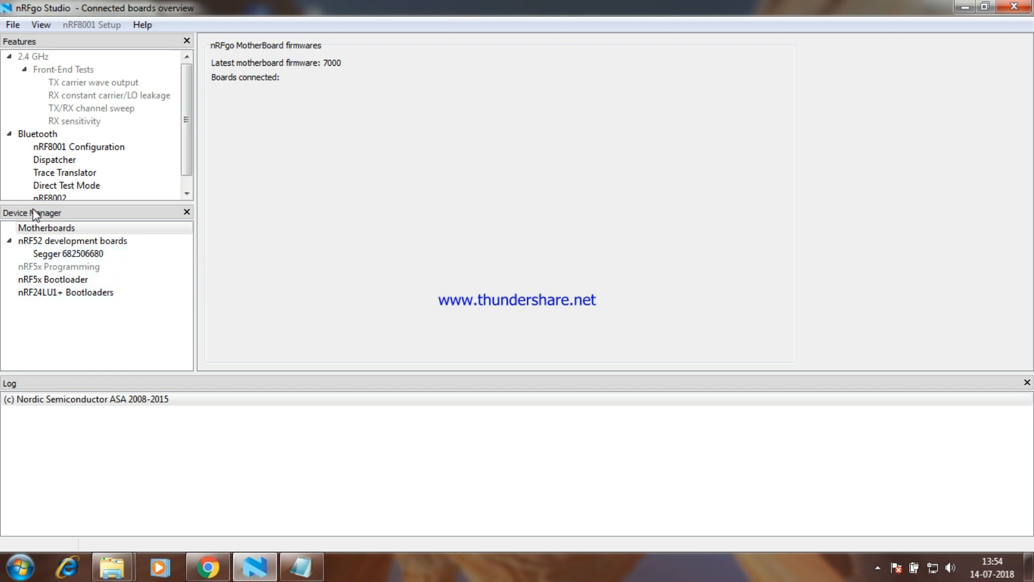
left_click(68, 253)
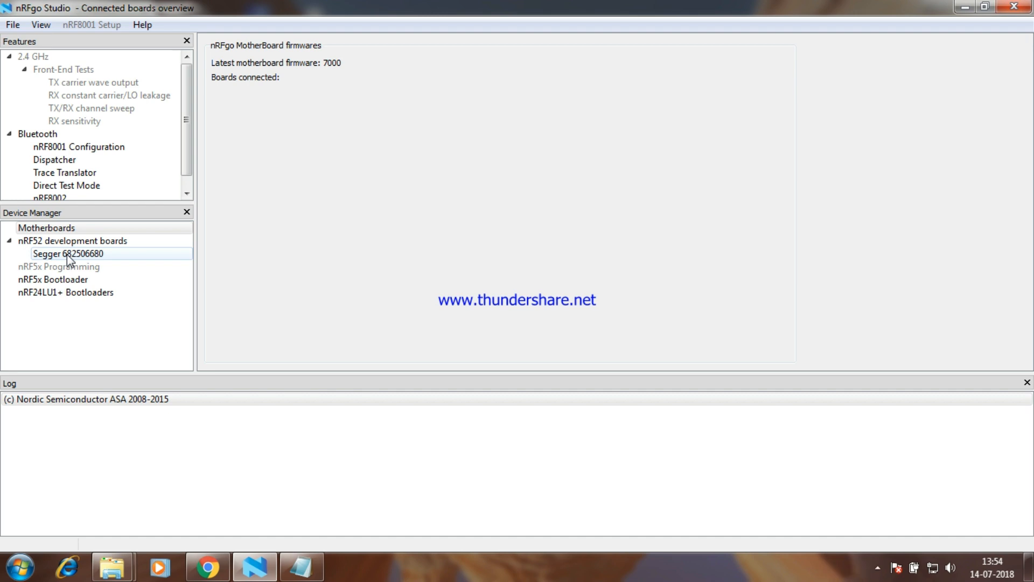
left_click(67, 253)
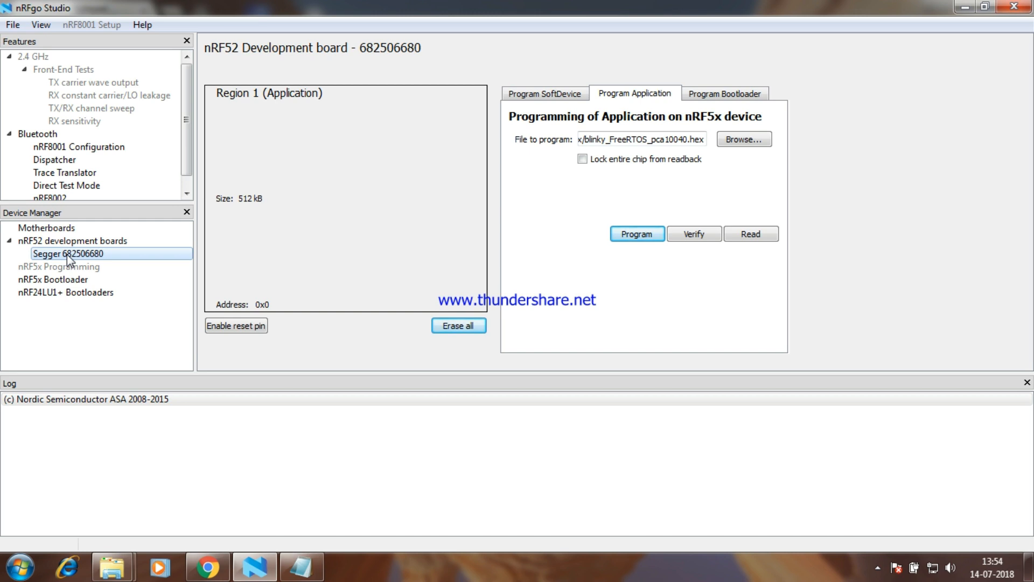
mouse_move(362, 309)
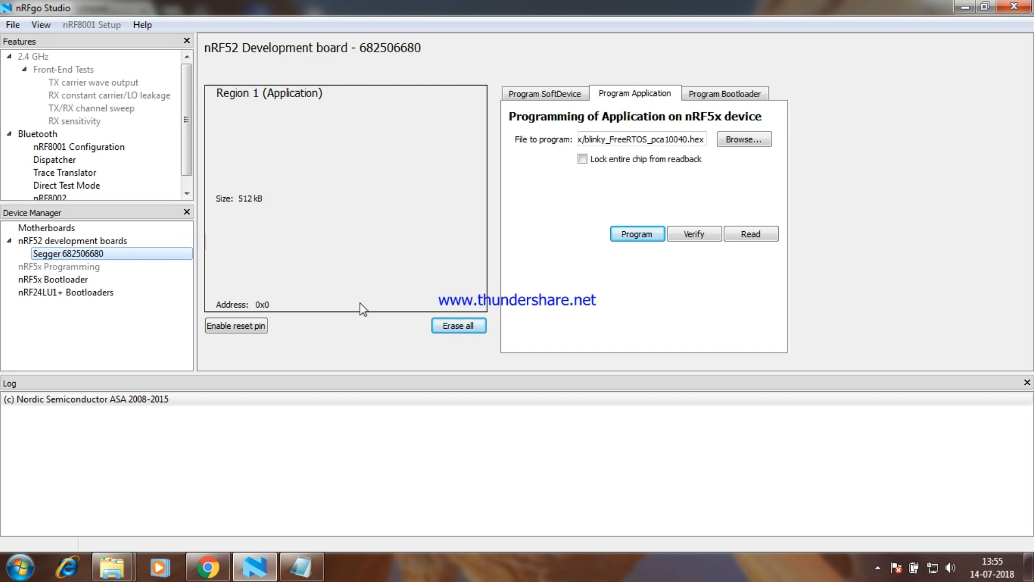
left_click(302, 566)
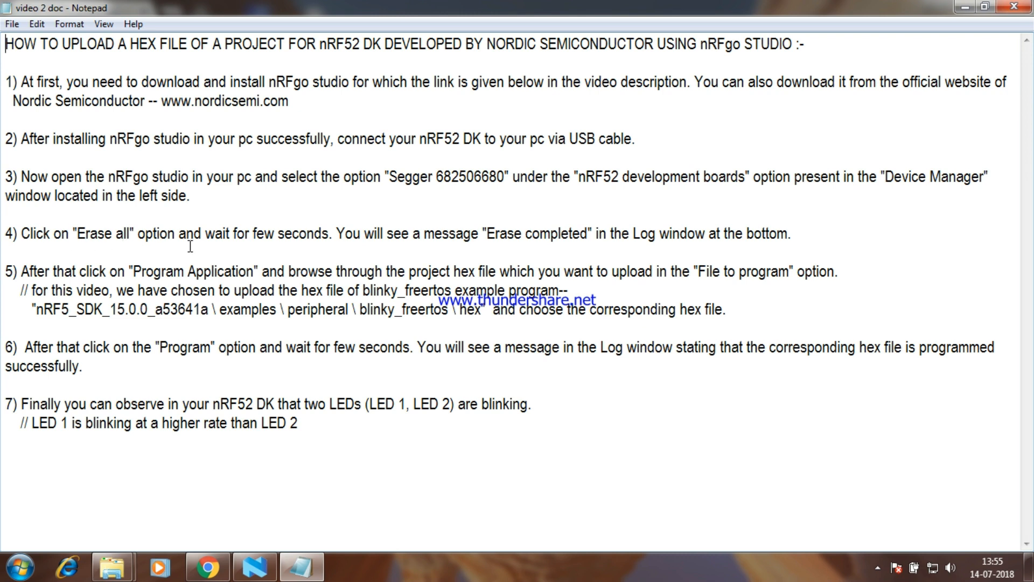
mouse_move(607, 237)
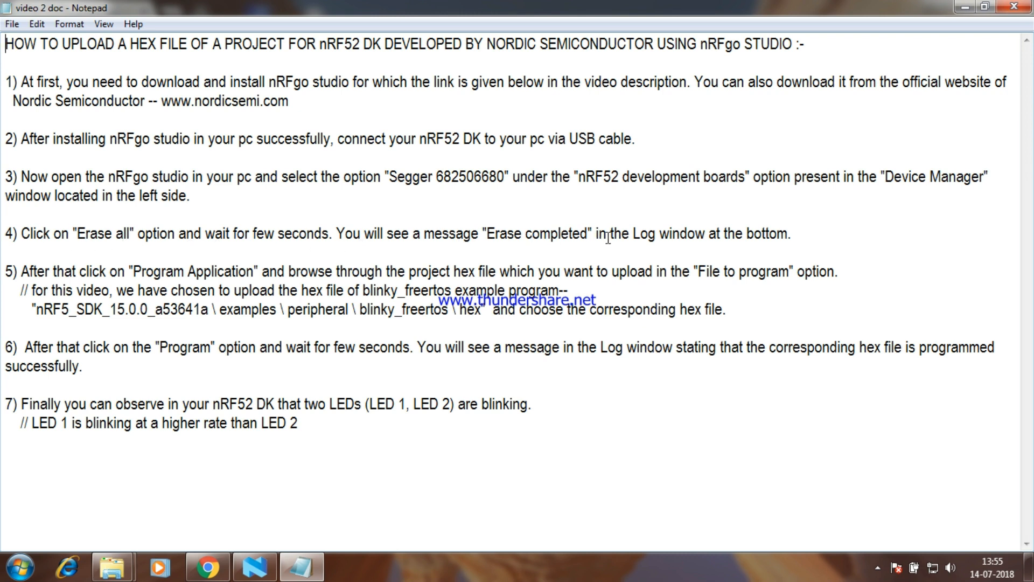
mouse_move(312, 525)
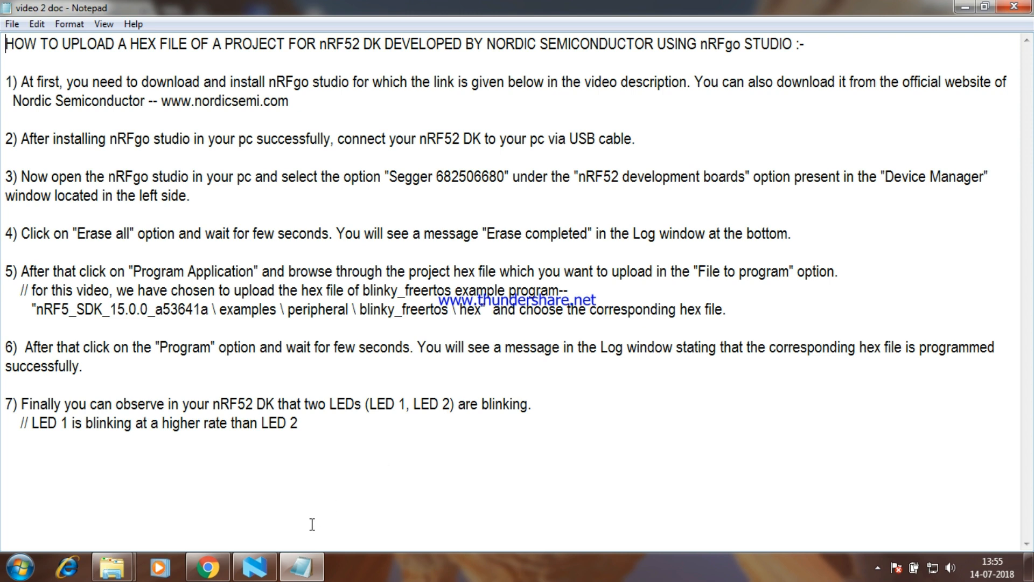
Erase all memory on the nRF52 board and mark the Erase completed log message
left_click(254, 566)
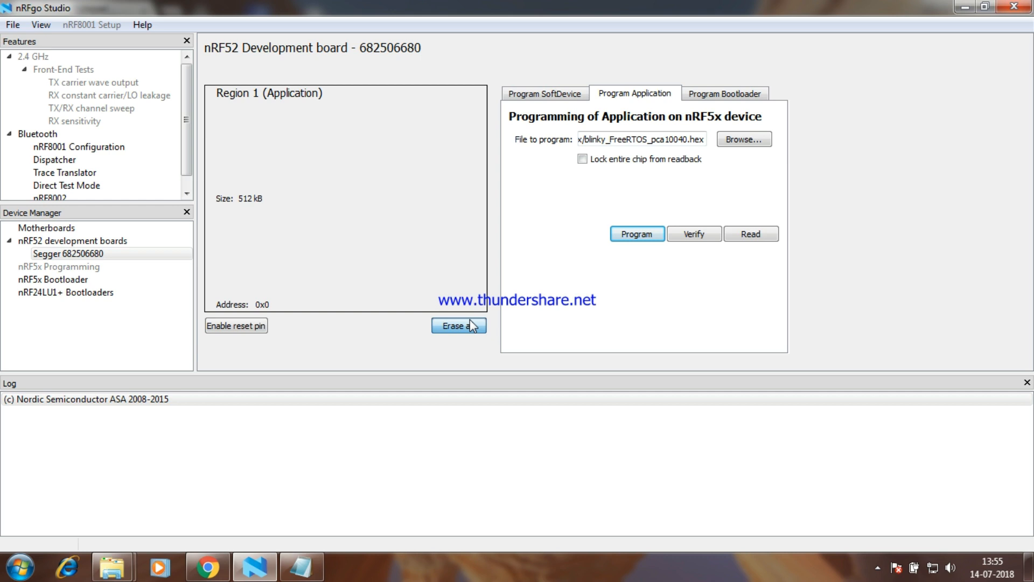
left_click(460, 325)
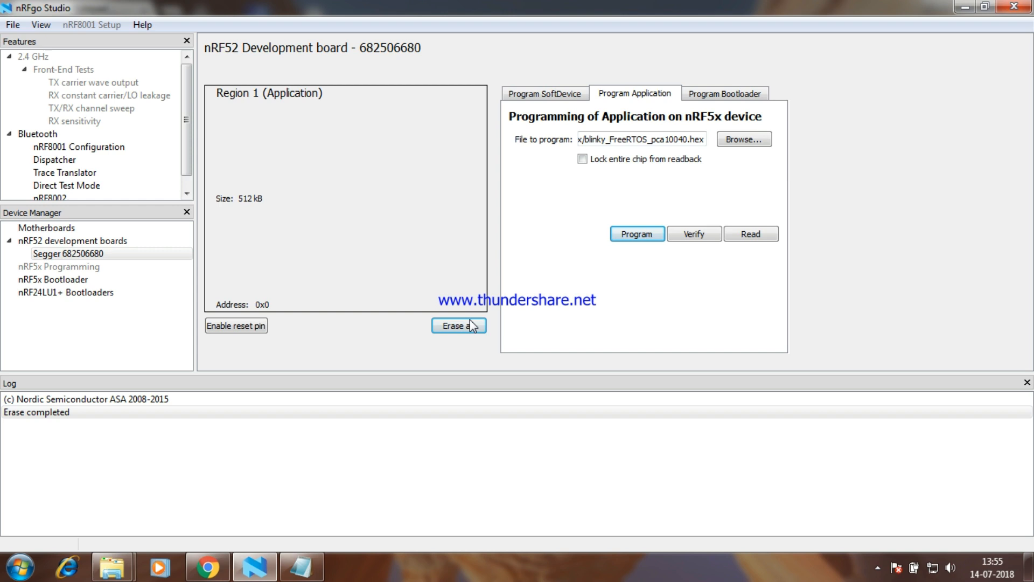
left_click(37, 411)
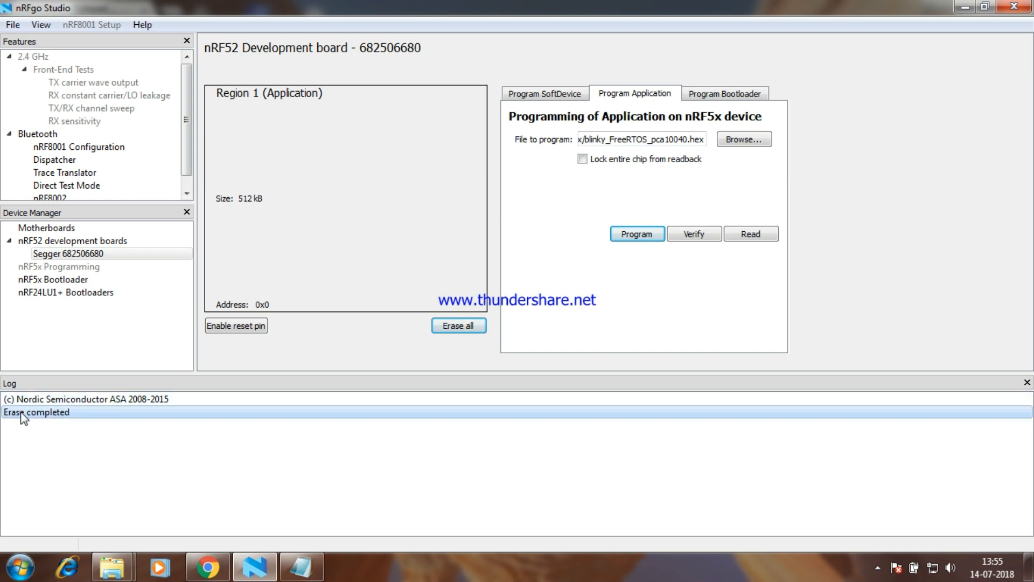
mouse_move(75, 419)
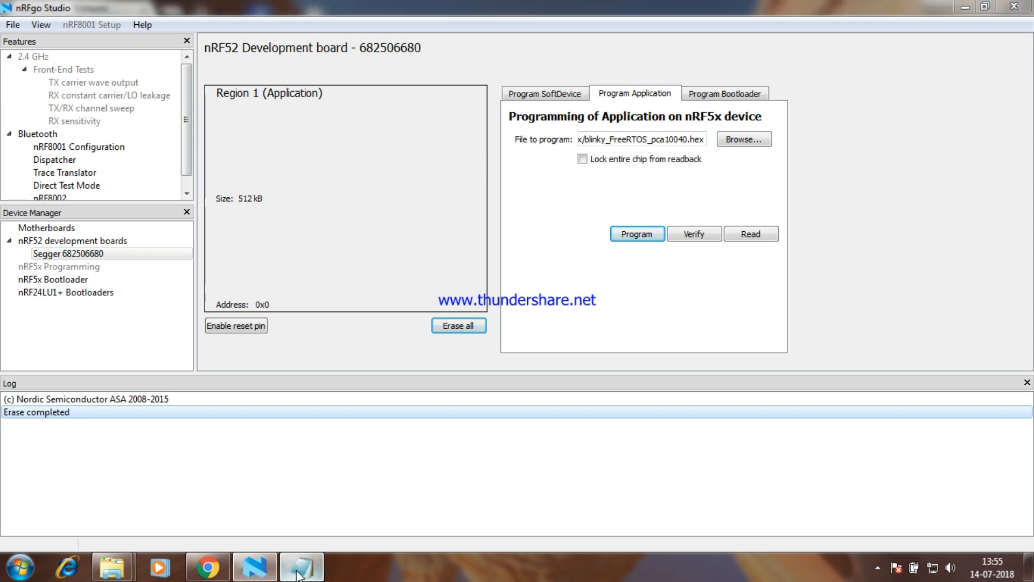
Return to the Notepad guide at step 5 about choosing the blinky_freertos hex file
left_click(302, 566)
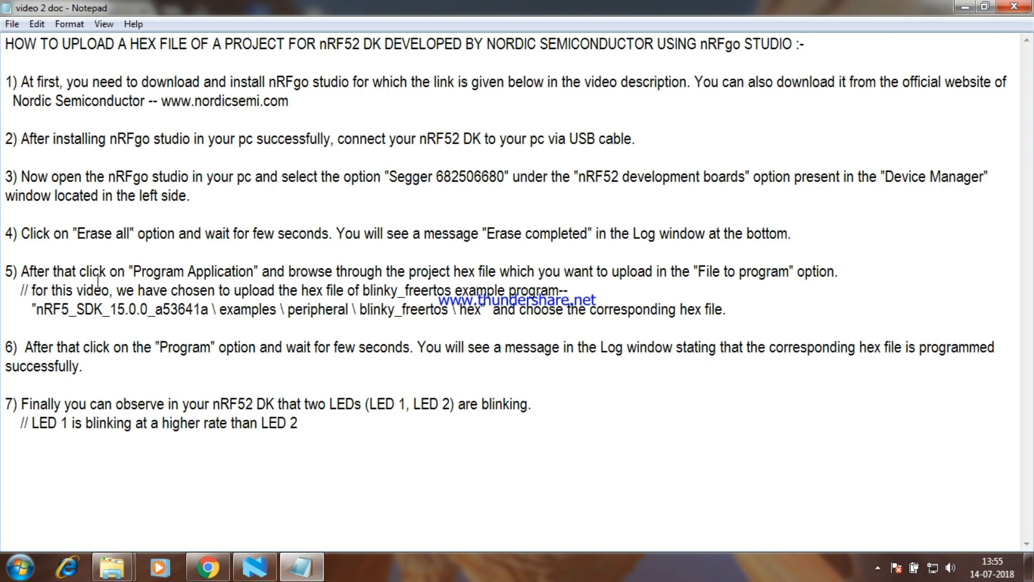
mouse_move(451, 284)
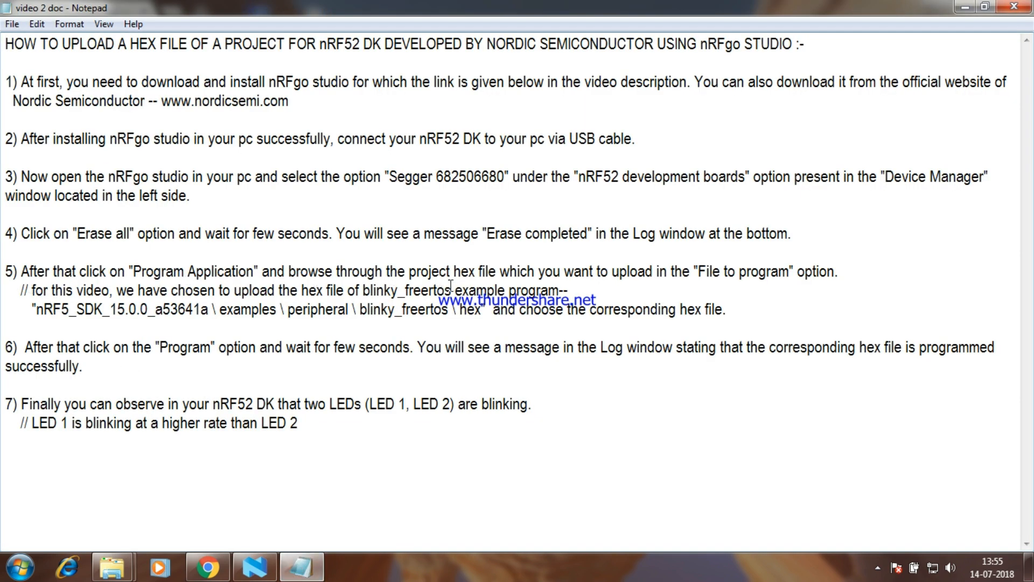
mouse_move(707, 276)
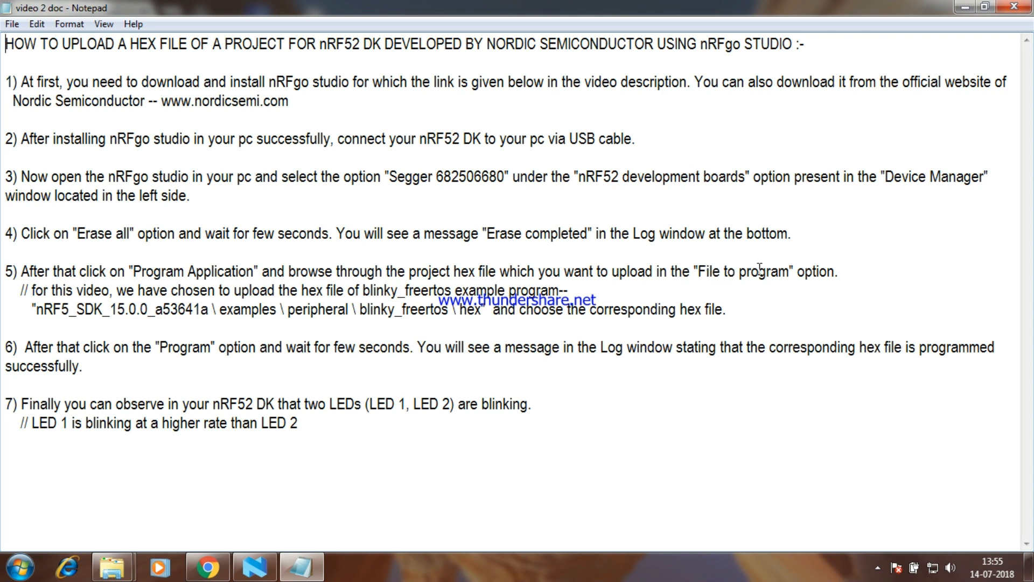
mouse_move(805, 271)
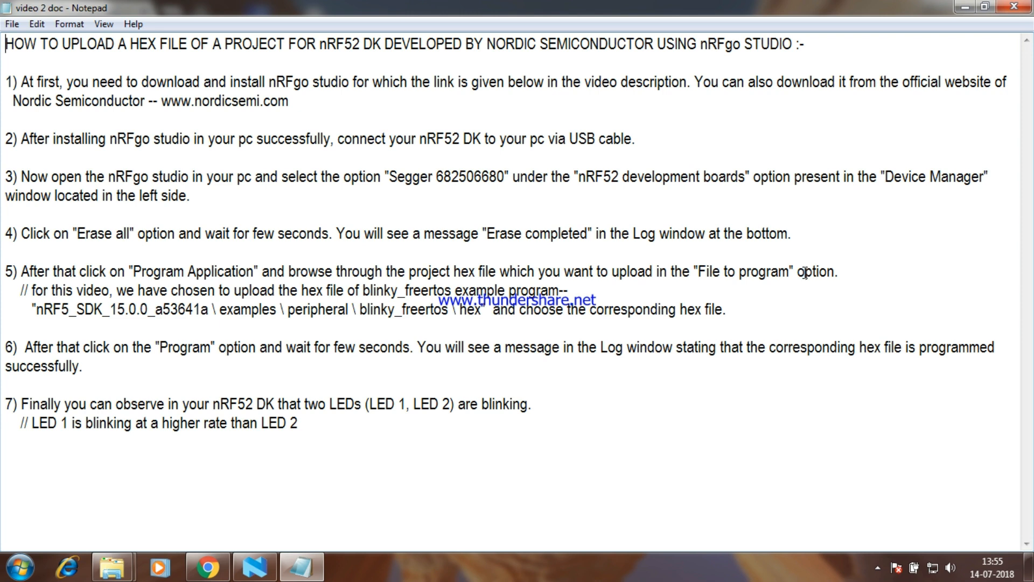
mouse_move(850, 272)
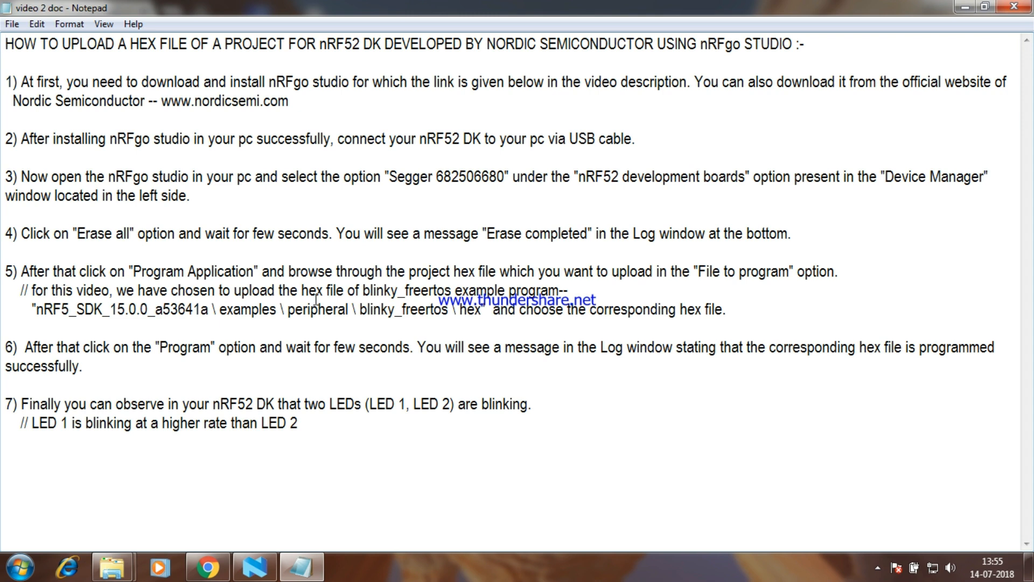
mouse_move(581, 292)
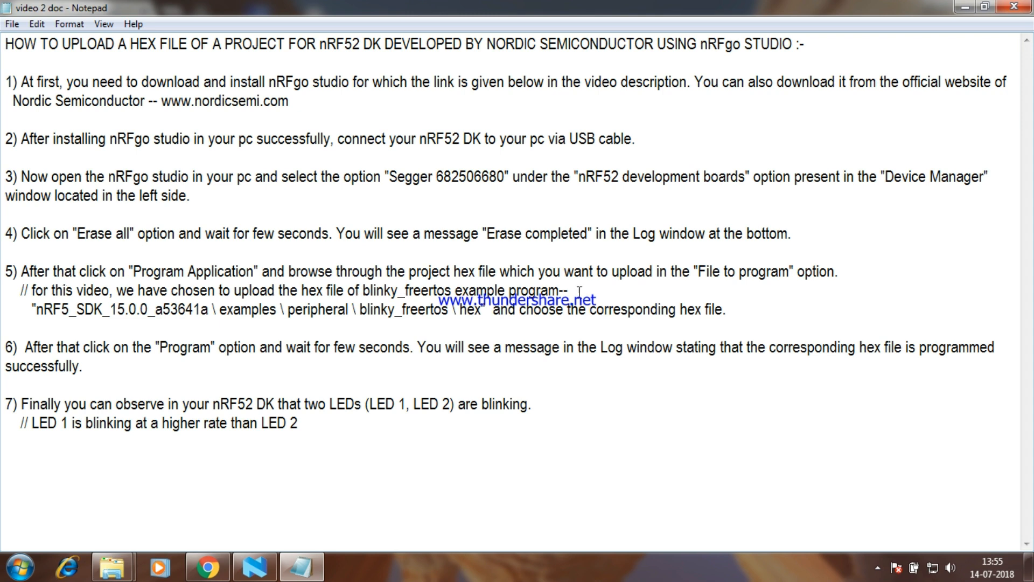
mouse_move(81, 317)
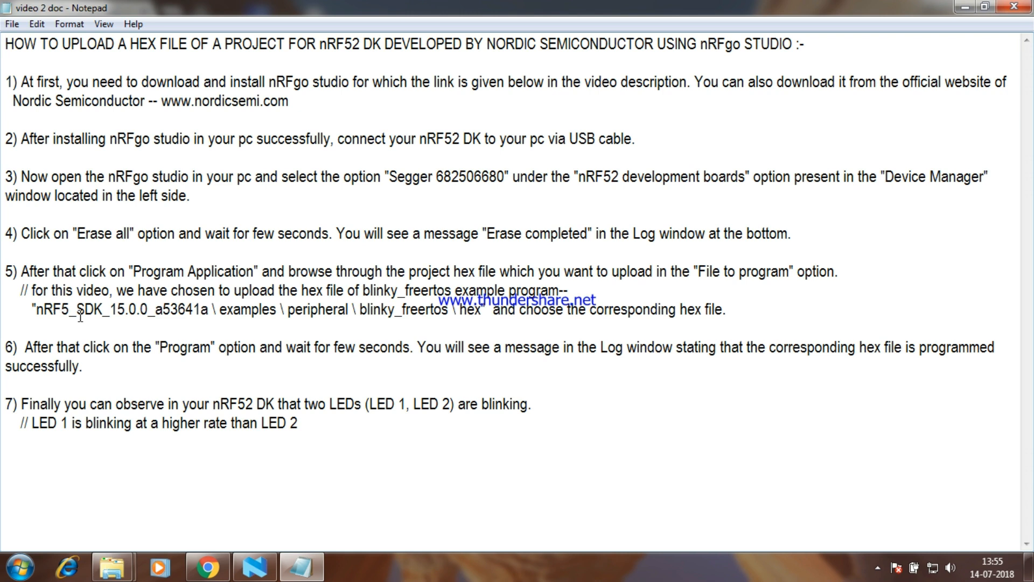
mouse_move(480, 322)
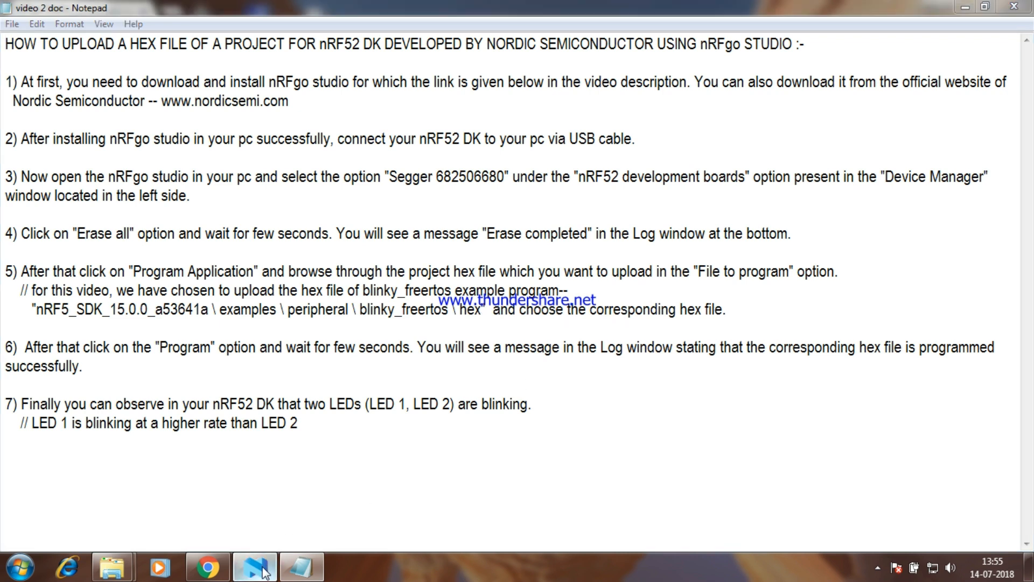
Browse to the hex folder and choose blinky_FreeRTOS_pca10040.hex as the application file
left_click(255, 565)
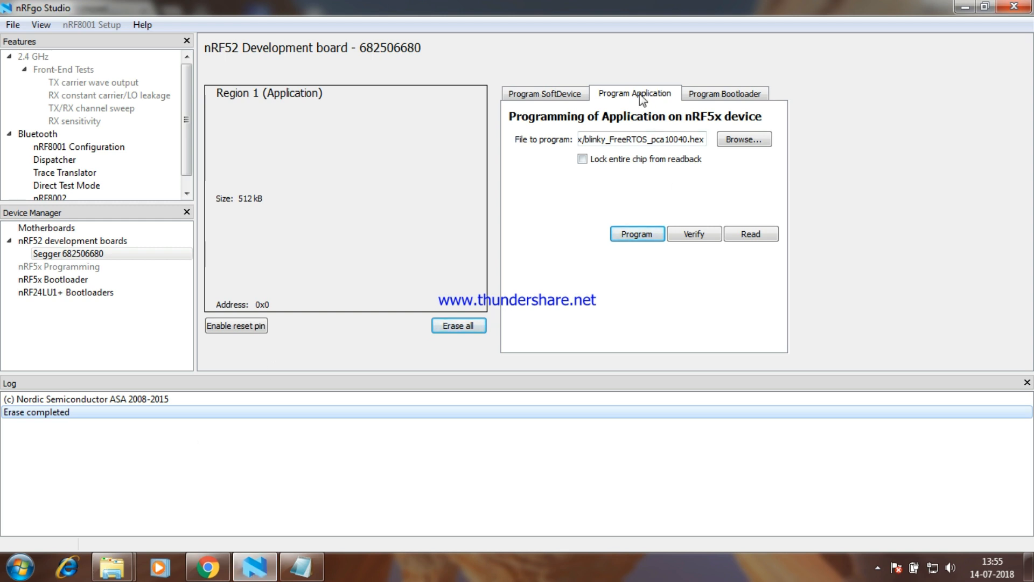
mouse_move(744, 139)
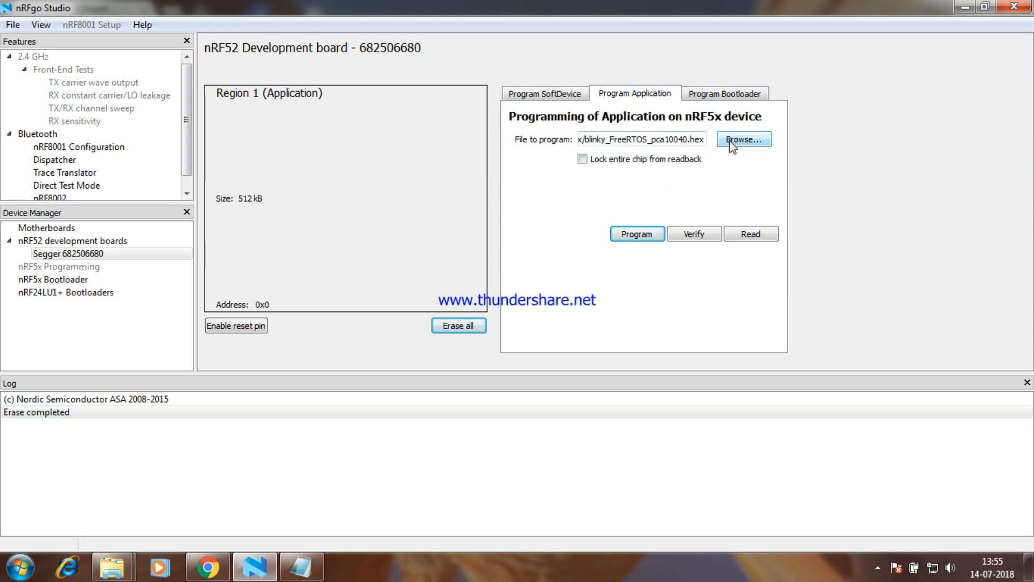
left_click(743, 139)
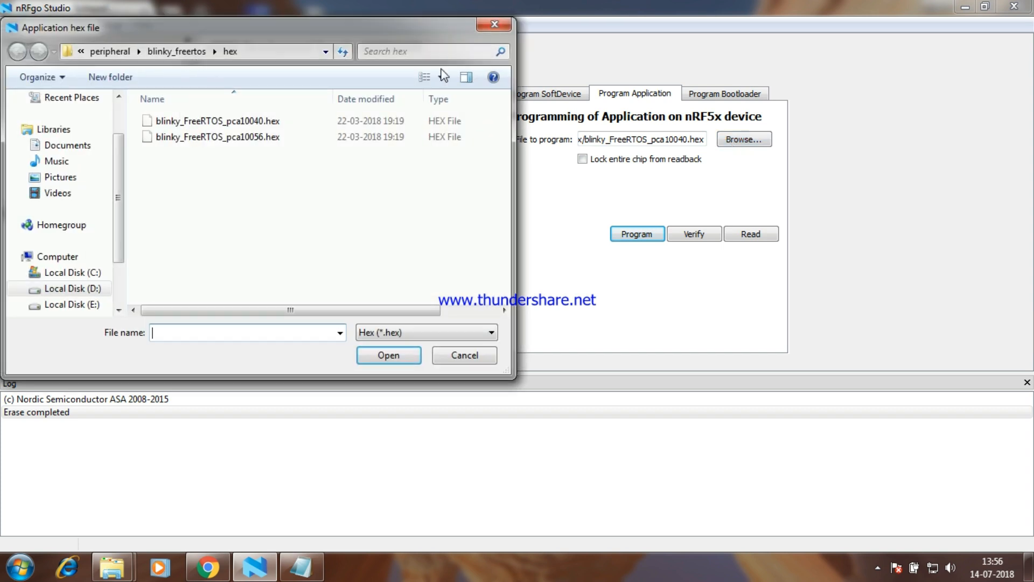
left_click(218, 121)
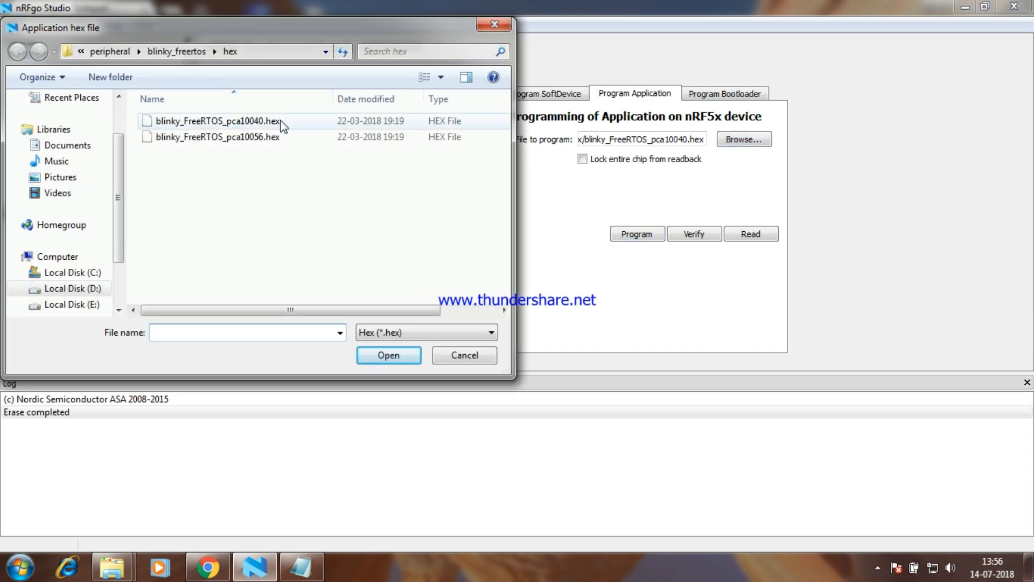
left_click(217, 121)
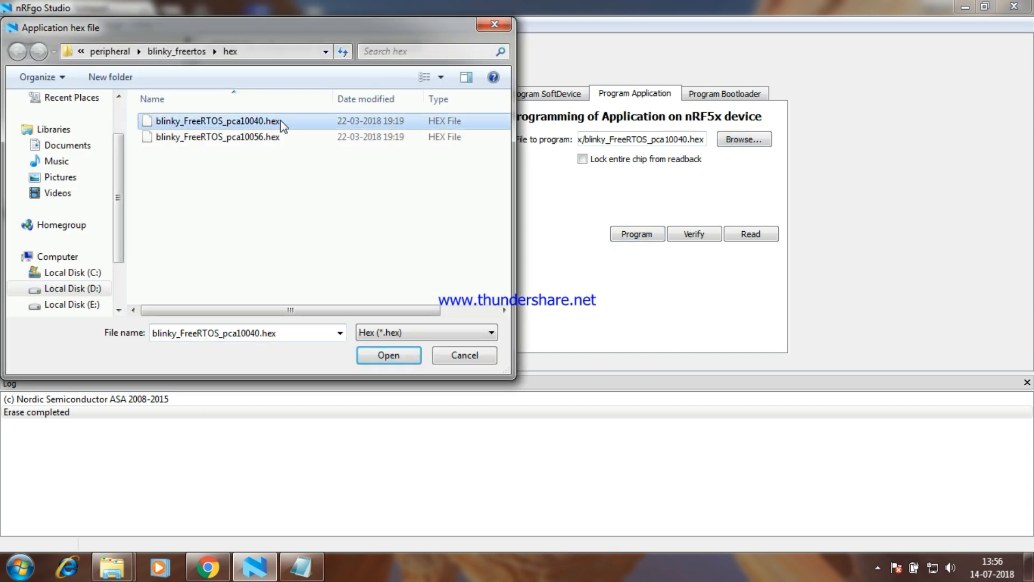
mouse_move(354, 258)
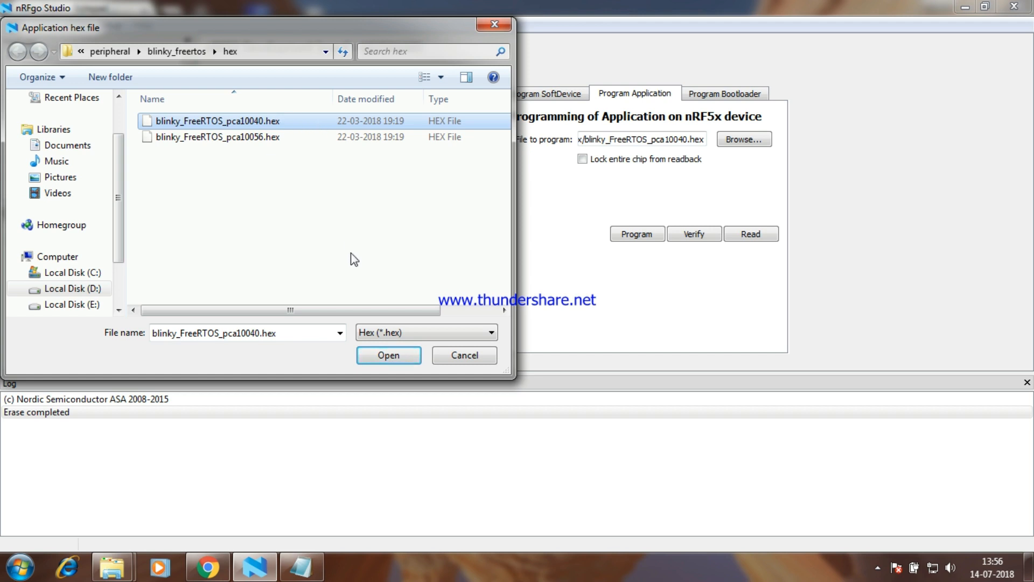
left_click(388, 355)
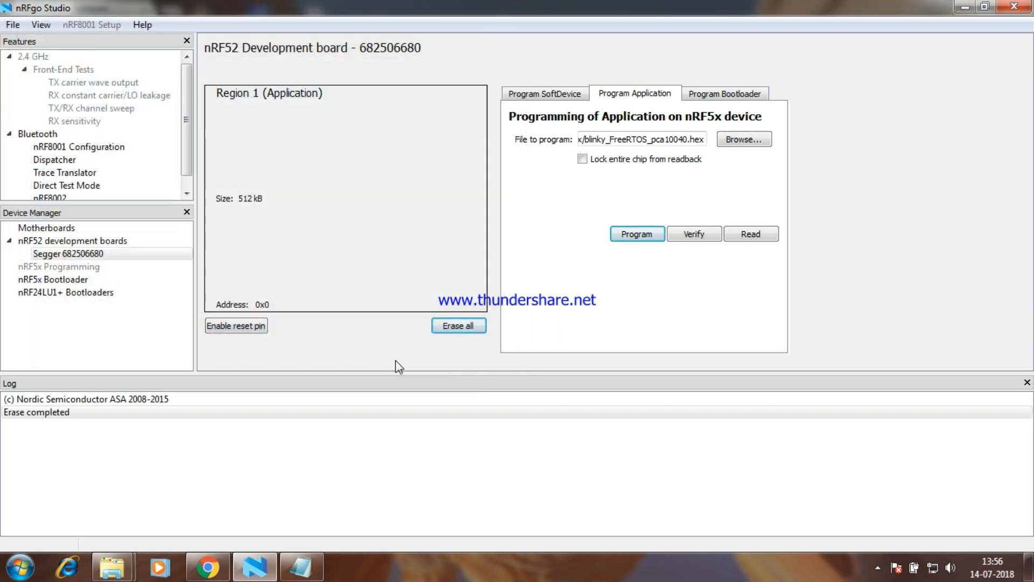
Return to the Notepad guide at step 6 about programming and checking the Log
left_click(301, 566)
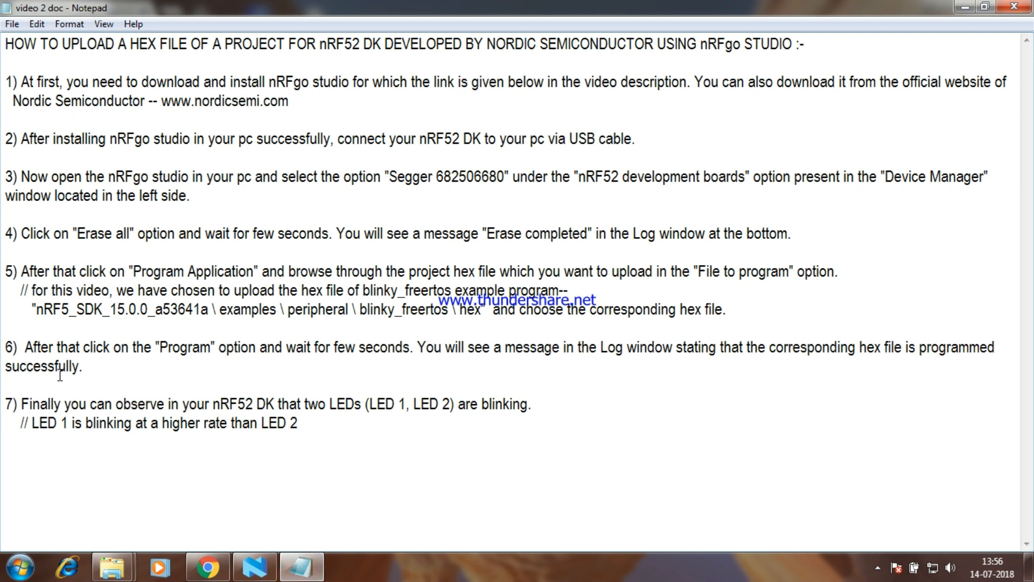
mouse_move(246, 359)
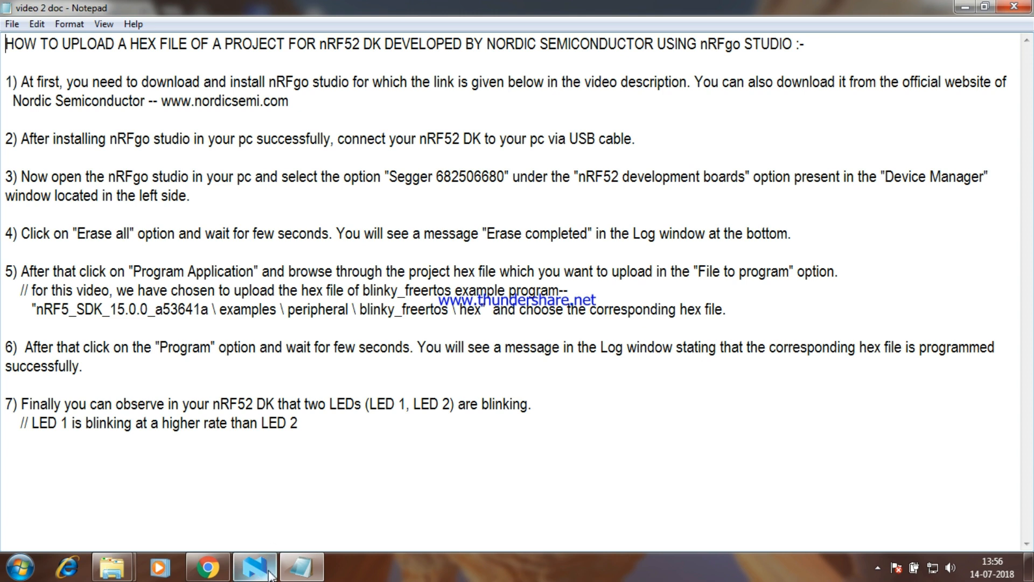
Program blinky_FreeRTOS_pca10040.hex onto the board with Log success, then return to the notes
left_click(254, 565)
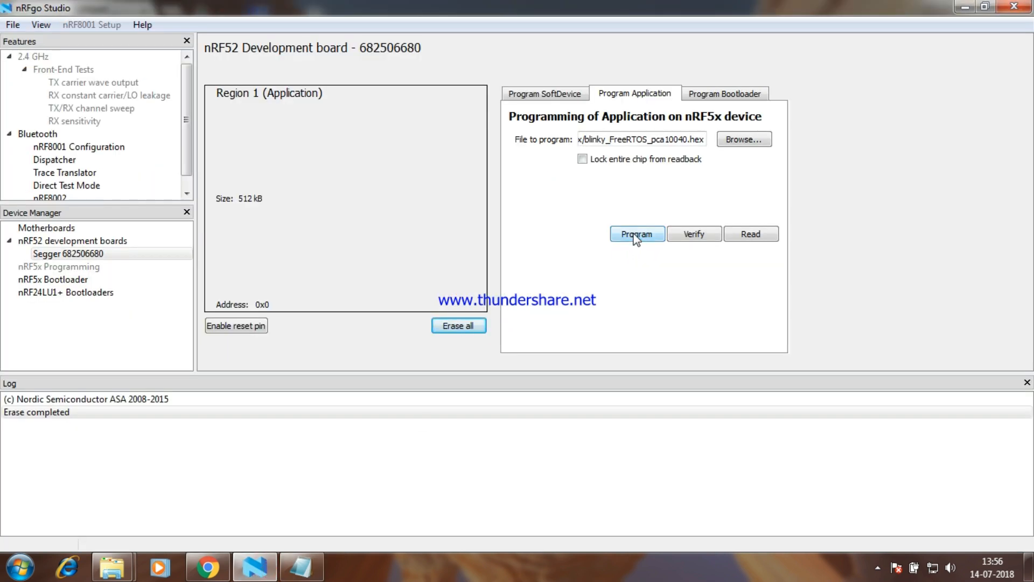
left_click(636, 234)
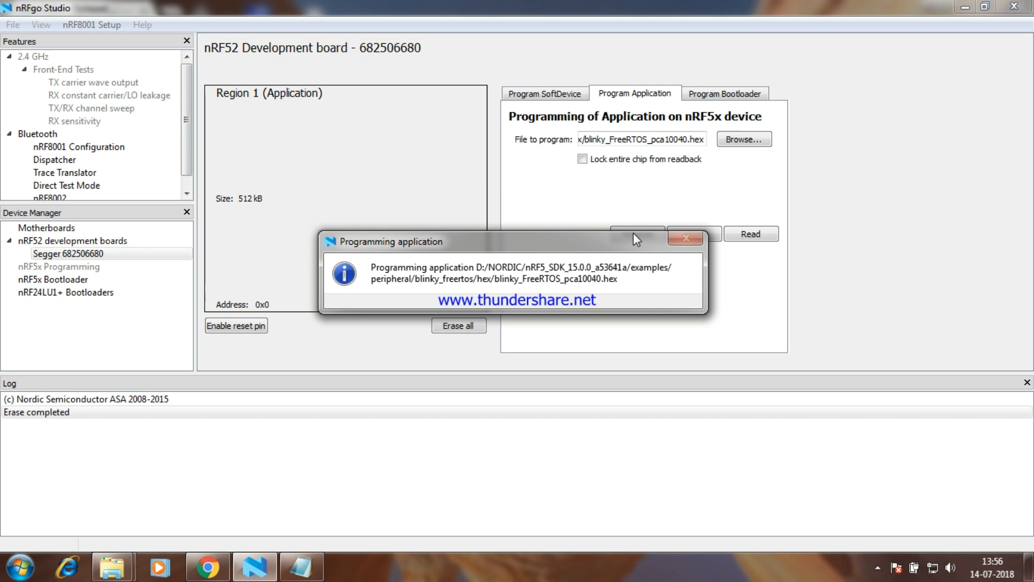
left_click(636, 234)
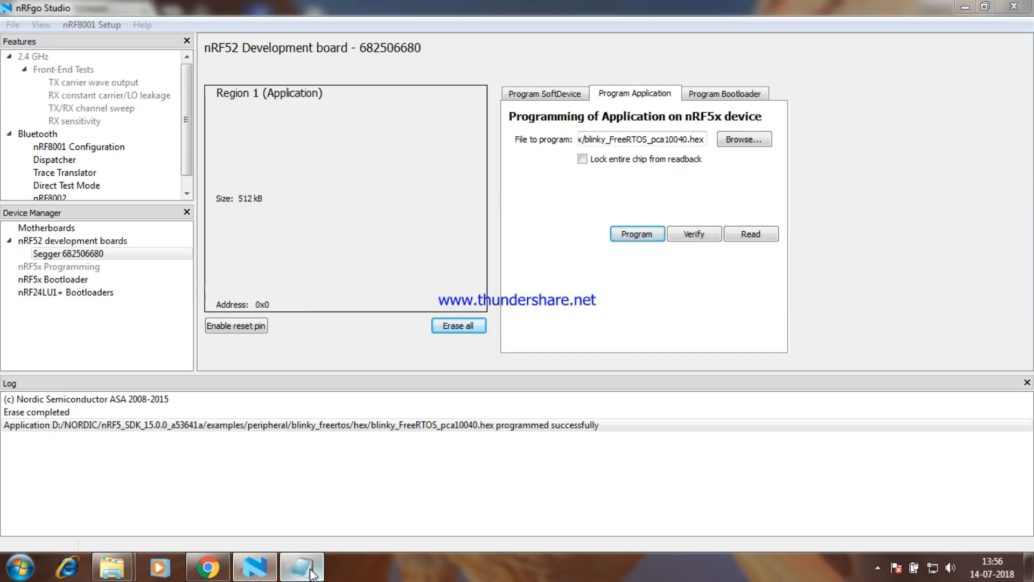
left_click(302, 566)
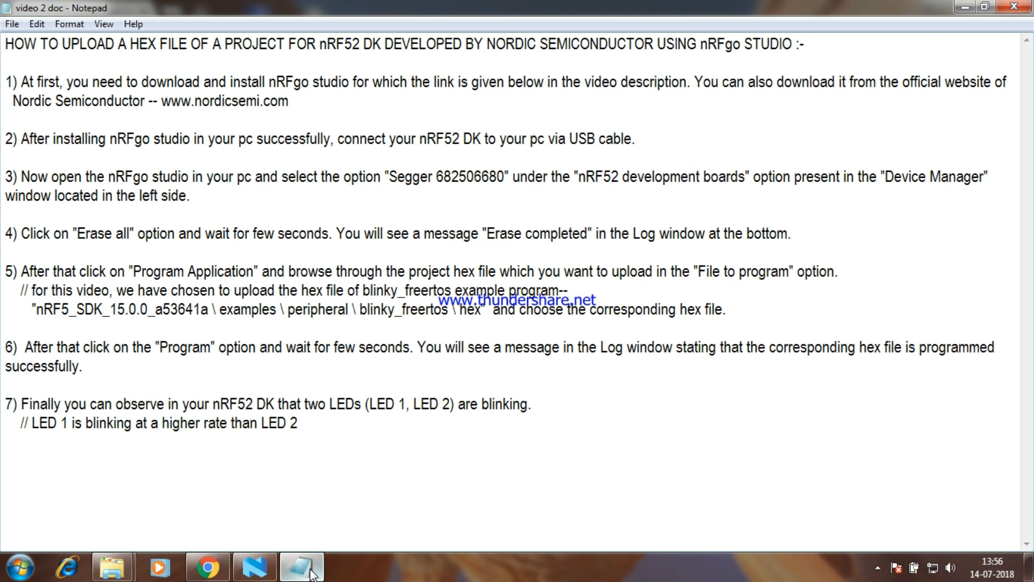